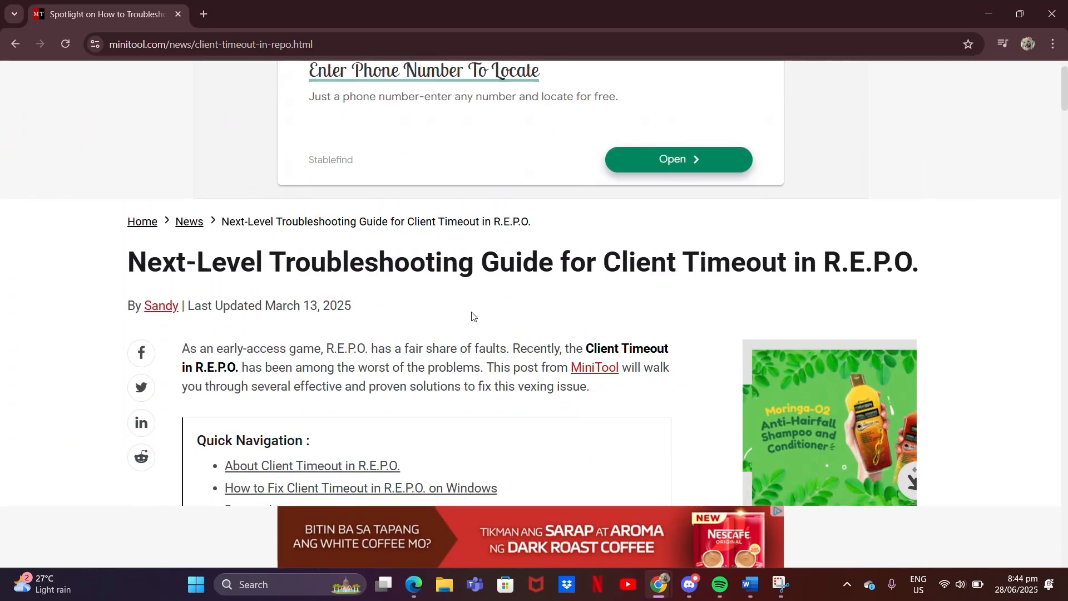
# Step: Scroll past Quick Navigation to the 'How to Fix Client Timeout' section and Solution 1
pyautogui.scroll(-3)
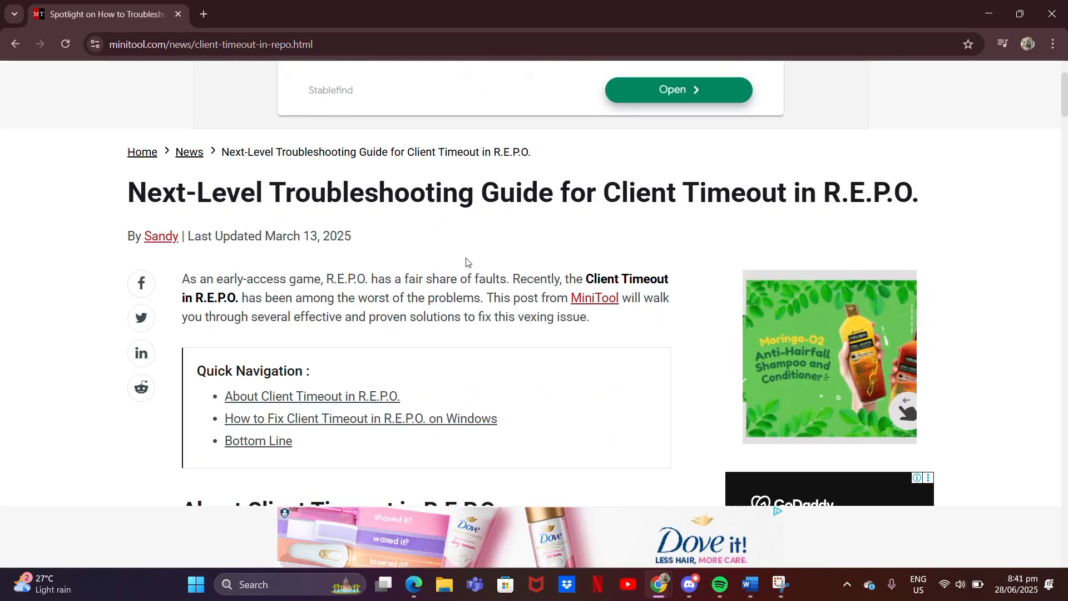
pyautogui.scroll(-3)
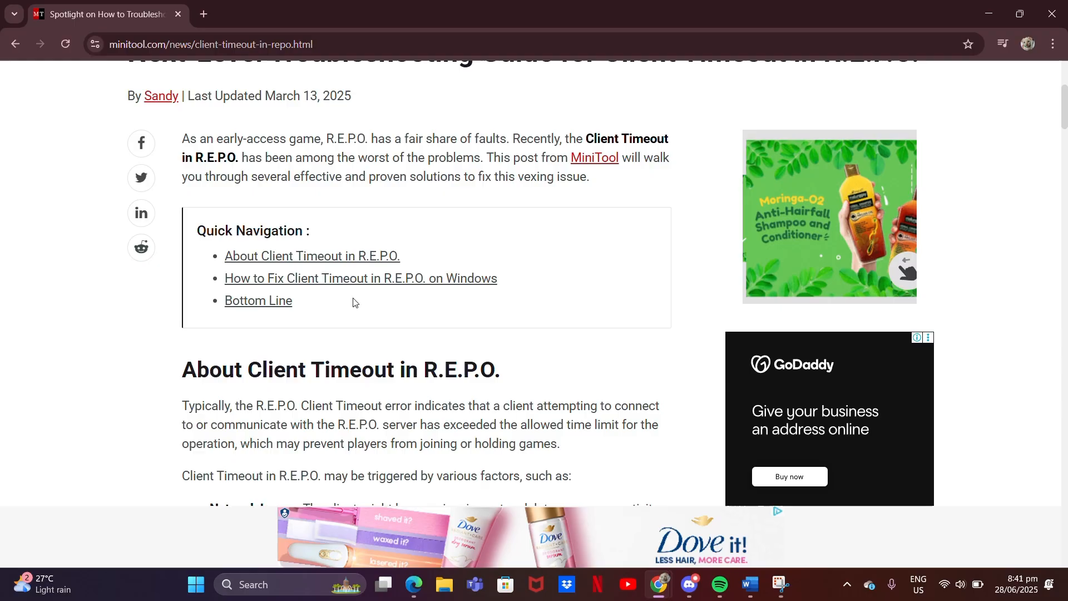
pyautogui.scroll(-3)
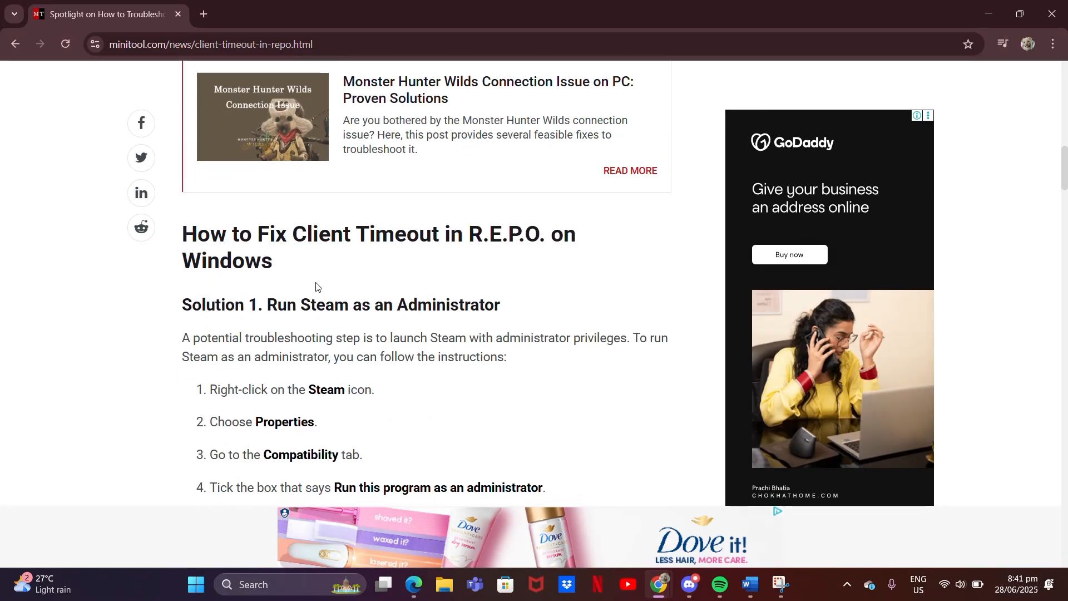
pyautogui.scroll(-3)
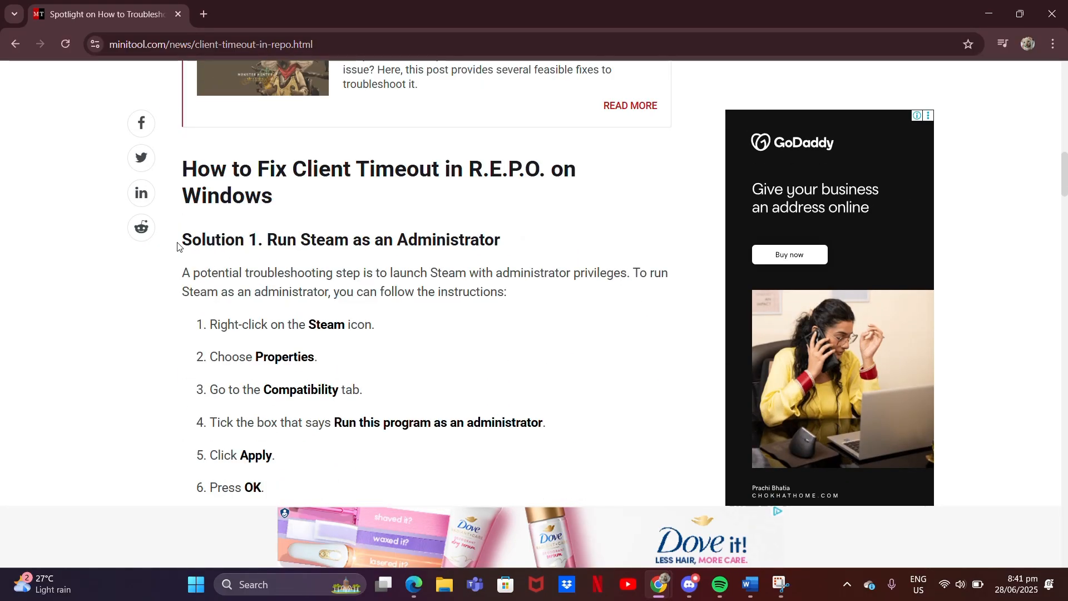
# Step: Highlight the Steam administrator step of Solution 1 and read through its remaining steps
pyautogui.moveTo(182, 239); pyautogui.dragTo(504, 239)
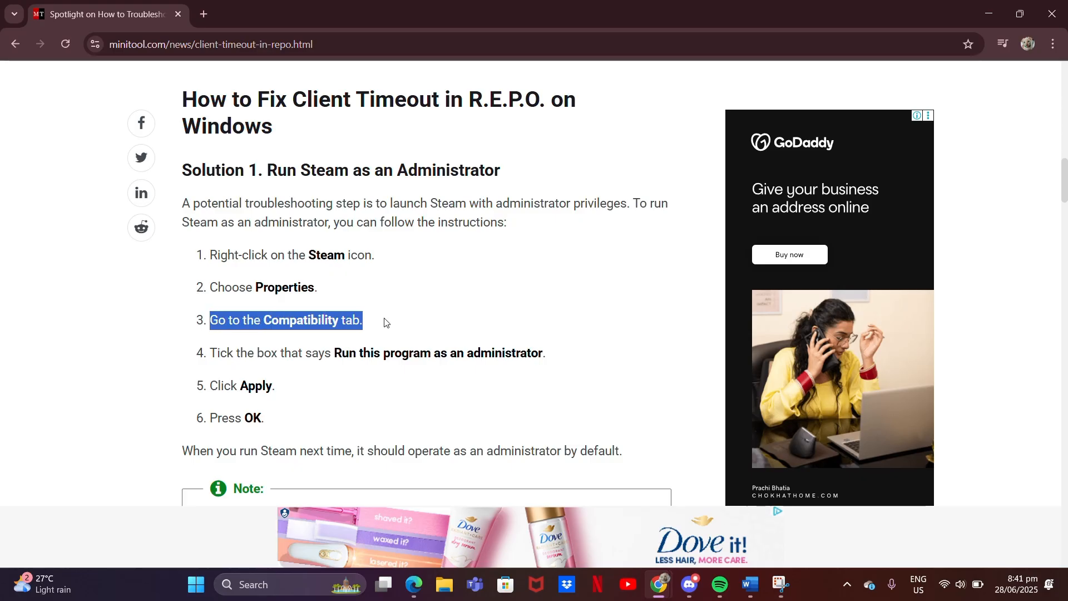
pyautogui.scroll(-3)
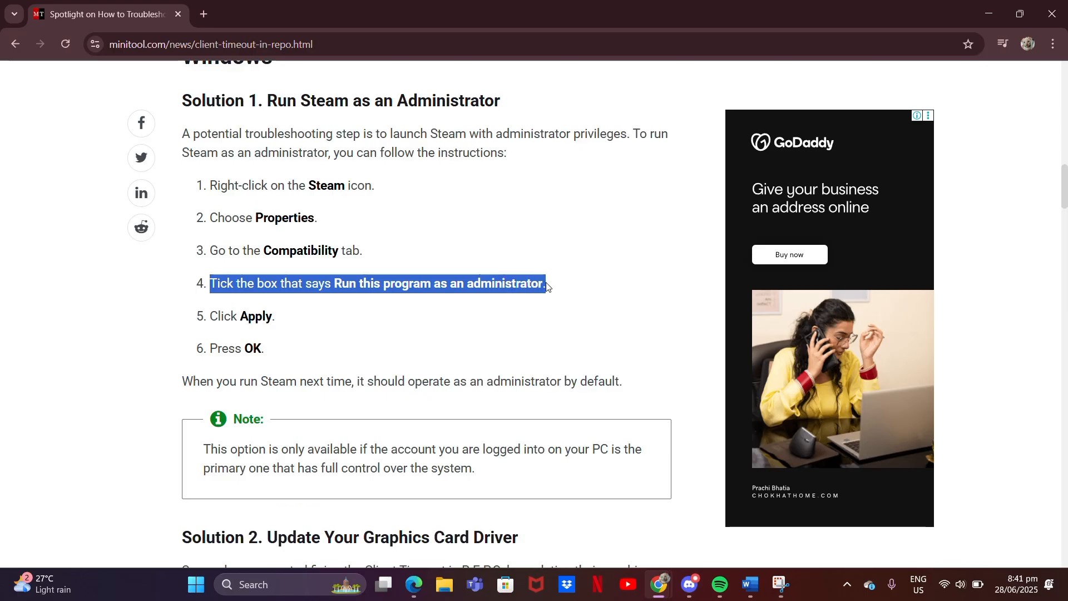
pyautogui.scroll(-3)
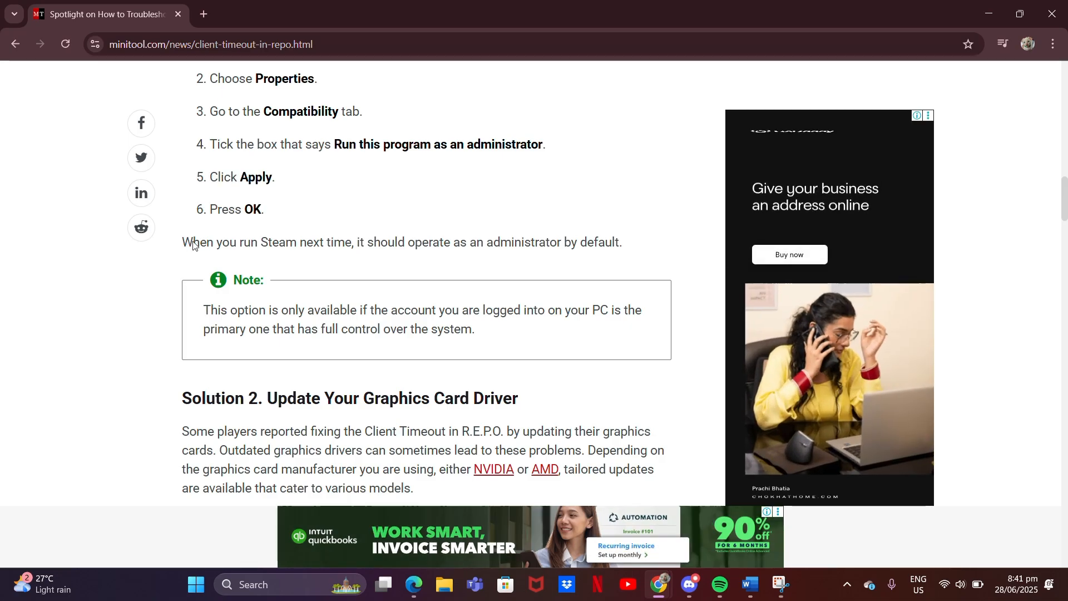
# Step: Highlight the closing sentence and the primary-account note, reaching Solution 2
pyautogui.moveTo(181, 241); pyautogui.dragTo(423, 241)
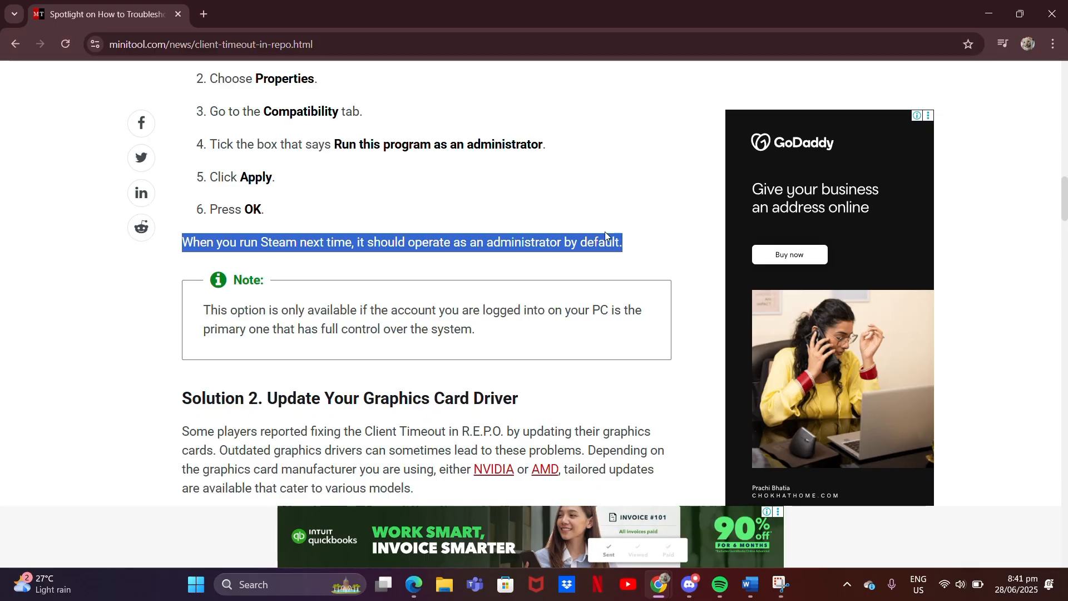
pyautogui.scroll(-3)
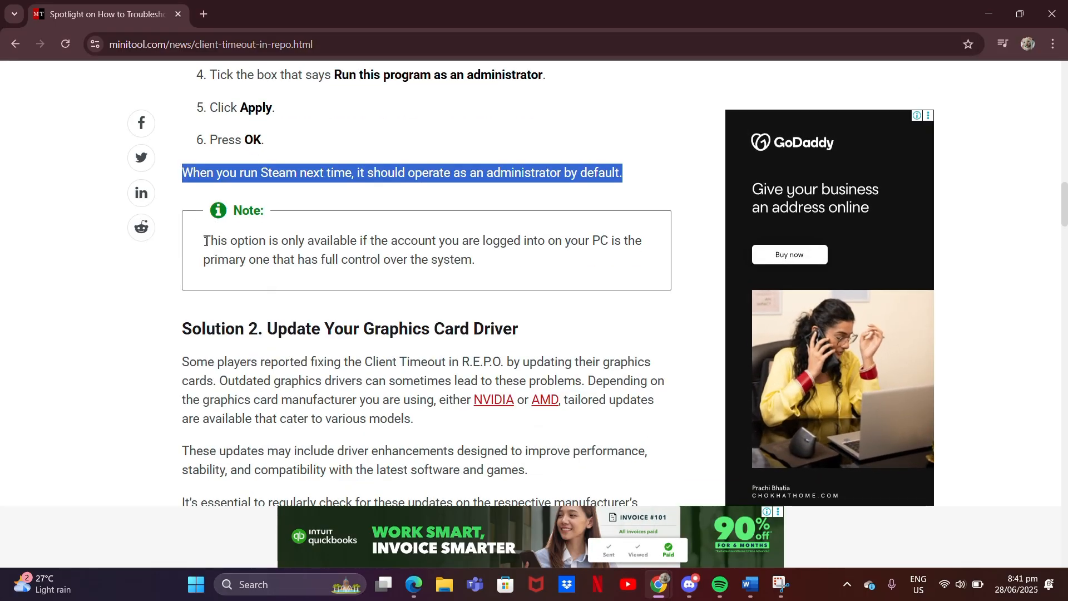
pyautogui.moveTo(205, 240); pyautogui.dragTo(382, 240)
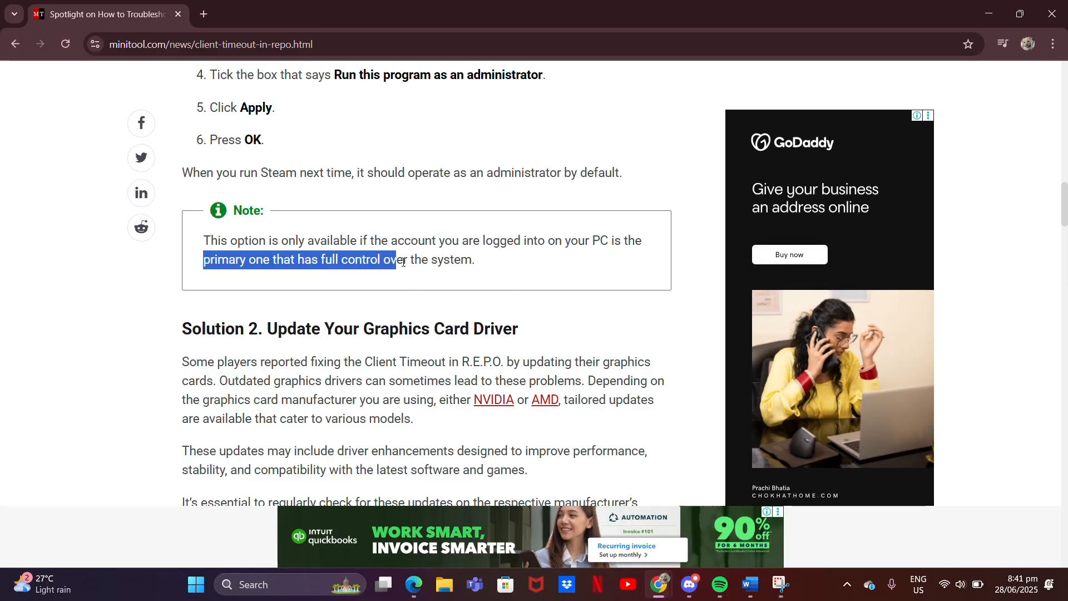
pyautogui.scroll(-3)
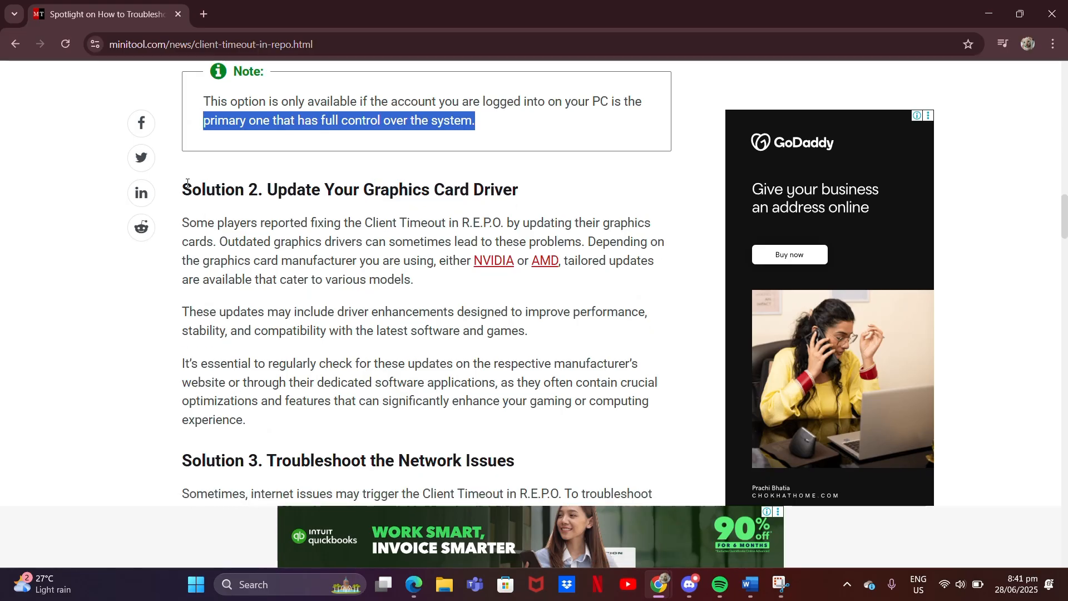
# Step: Highlight the Solution 2 heading and its driver-update paragraph, then reach Solution 3
pyautogui.doubleClick(208, 190)
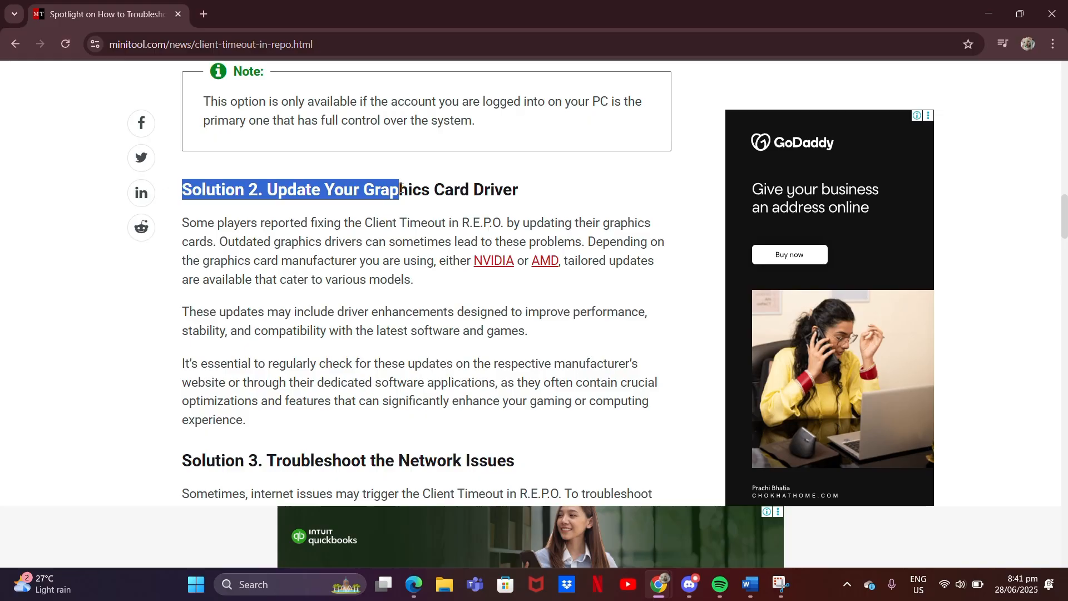
pyautogui.moveTo(398, 189); pyautogui.dragTo(517, 189)
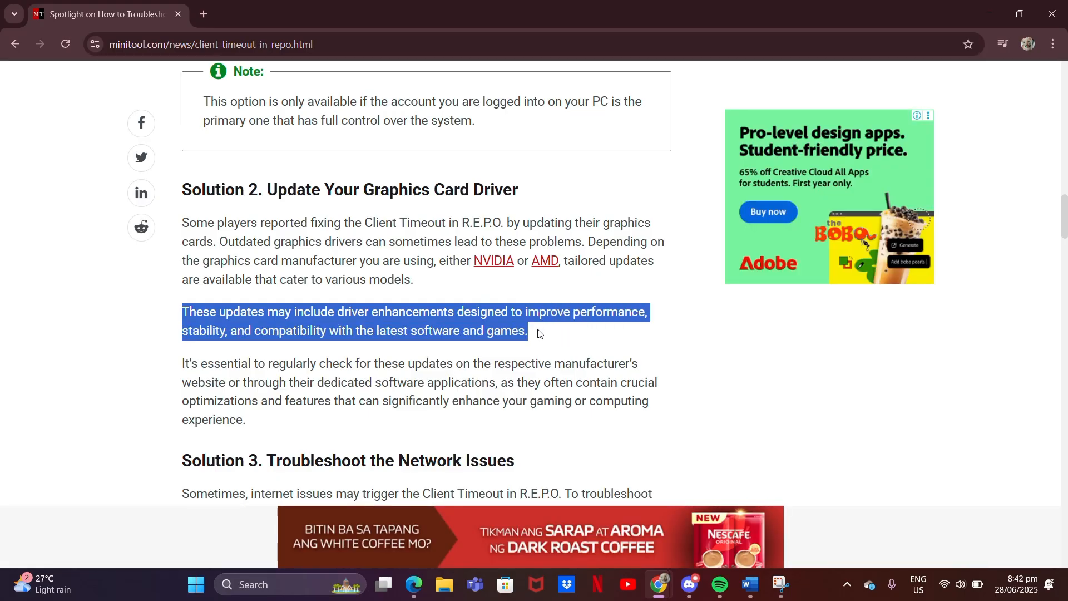
pyautogui.scroll(-3)
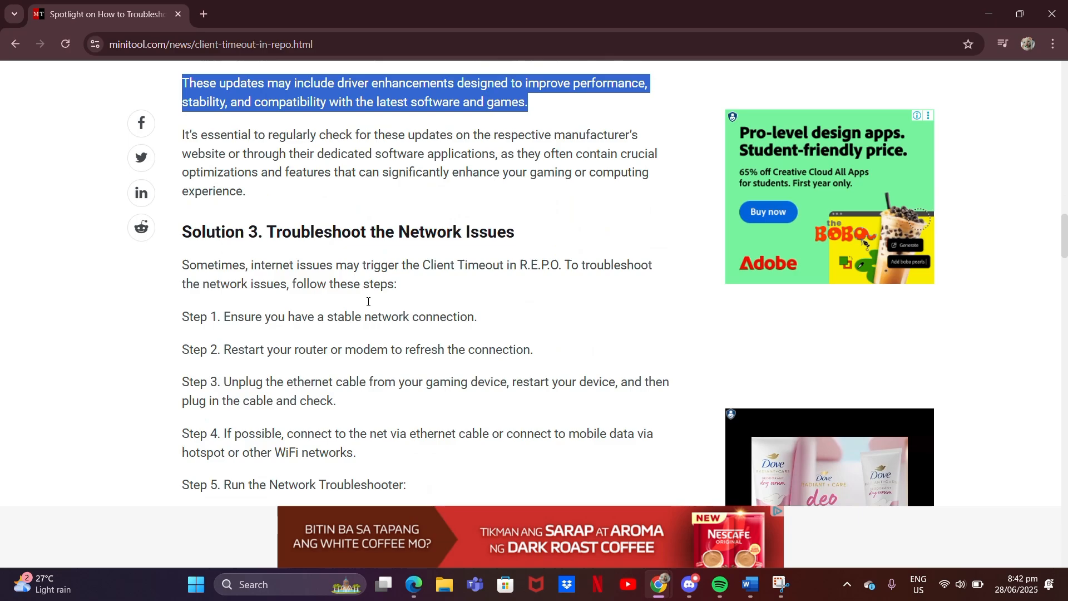
pyautogui.scroll(-3)
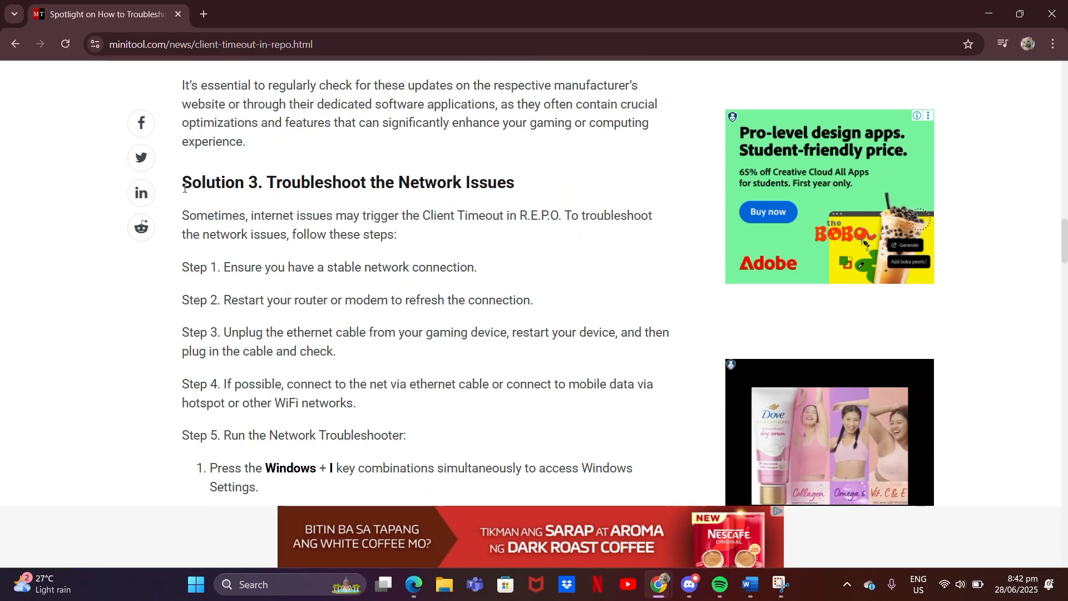
# Step: Highlight the Solution 3 introduction about network issues
pyautogui.moveTo(181, 181); pyautogui.dragTo(340, 181)
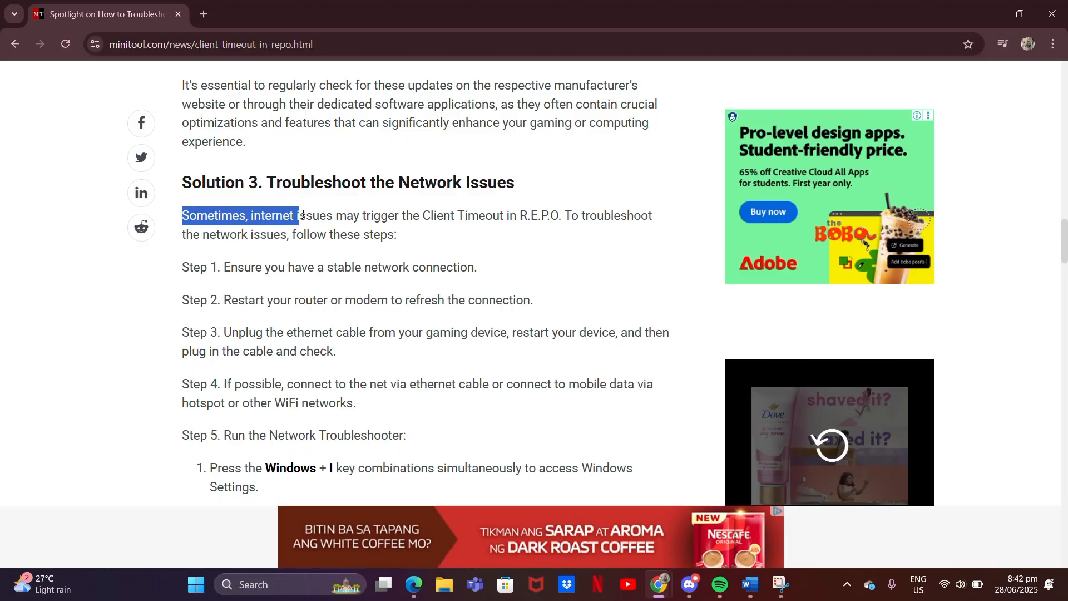
pyautogui.moveTo(298, 214); pyautogui.dragTo(452, 215)
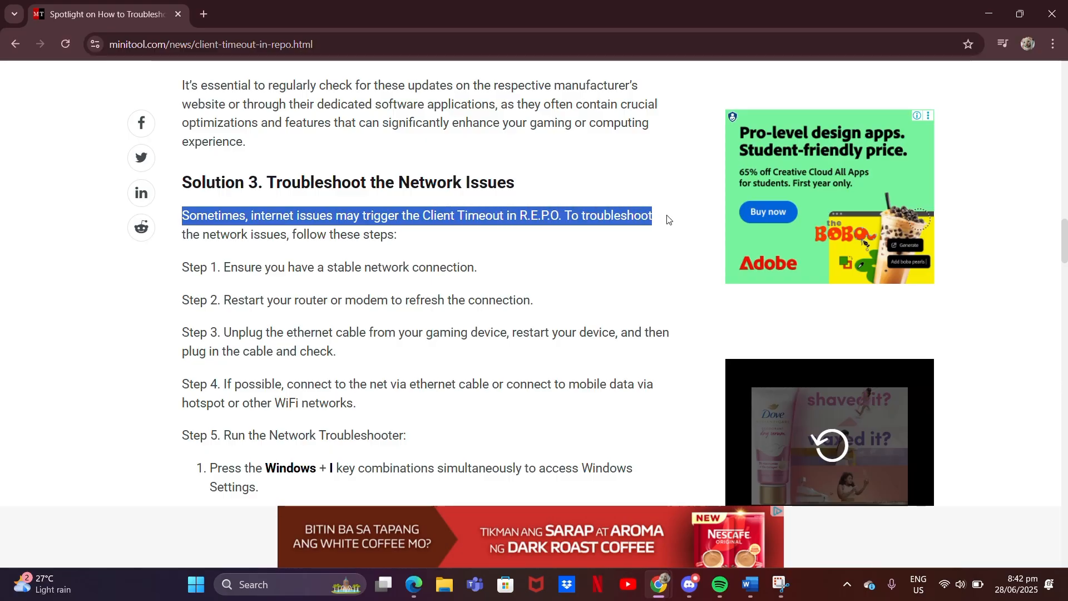
pyautogui.scroll(-3)
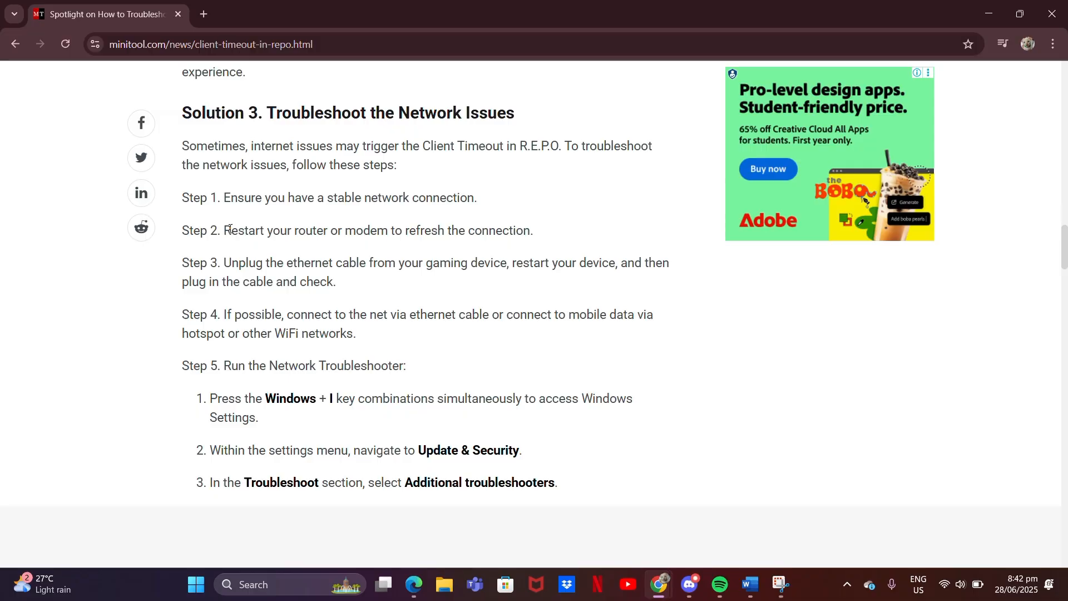
# Step: Highlight Step 3 on unplugging the ethernet cable and Step 4 on trying another connection
pyautogui.moveTo(231, 230); pyautogui.dragTo(390, 231)
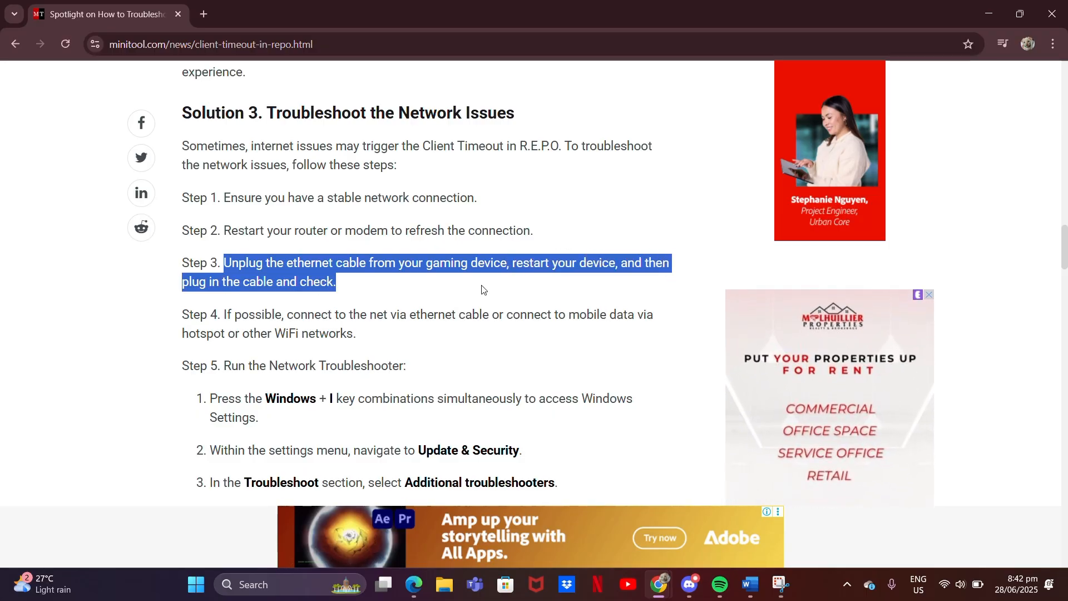
pyautogui.scroll(-3)
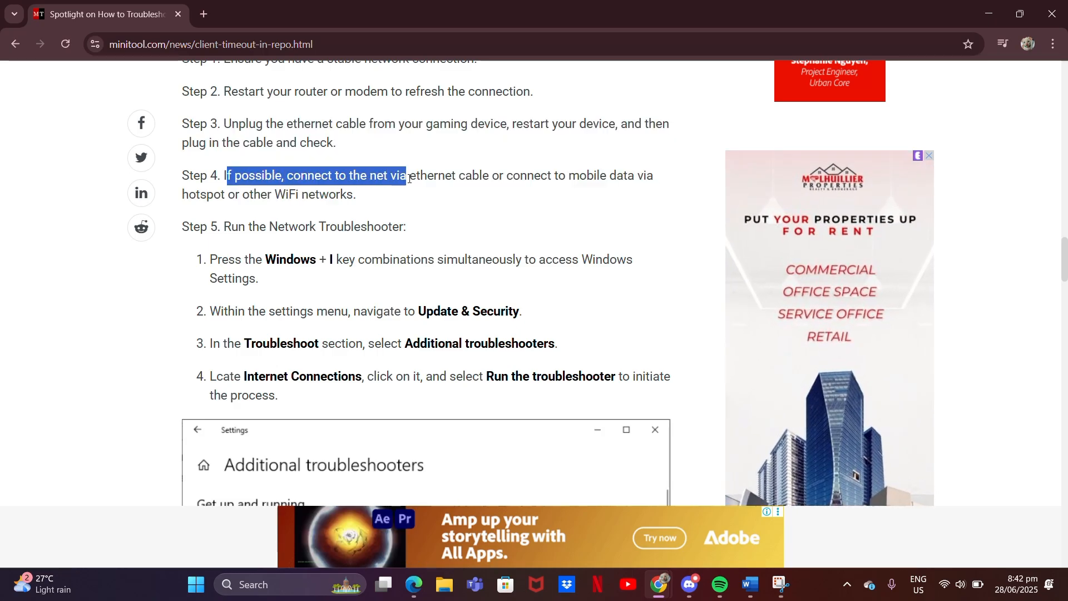
pyautogui.moveTo(405, 174); pyautogui.dragTo(613, 175)
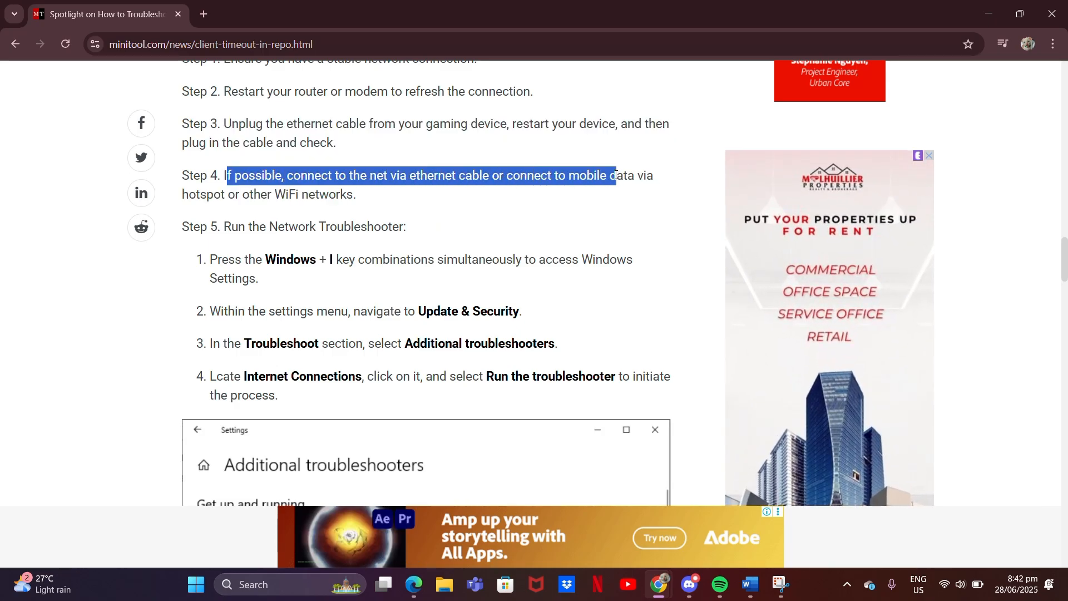
pyautogui.scroll(-3)
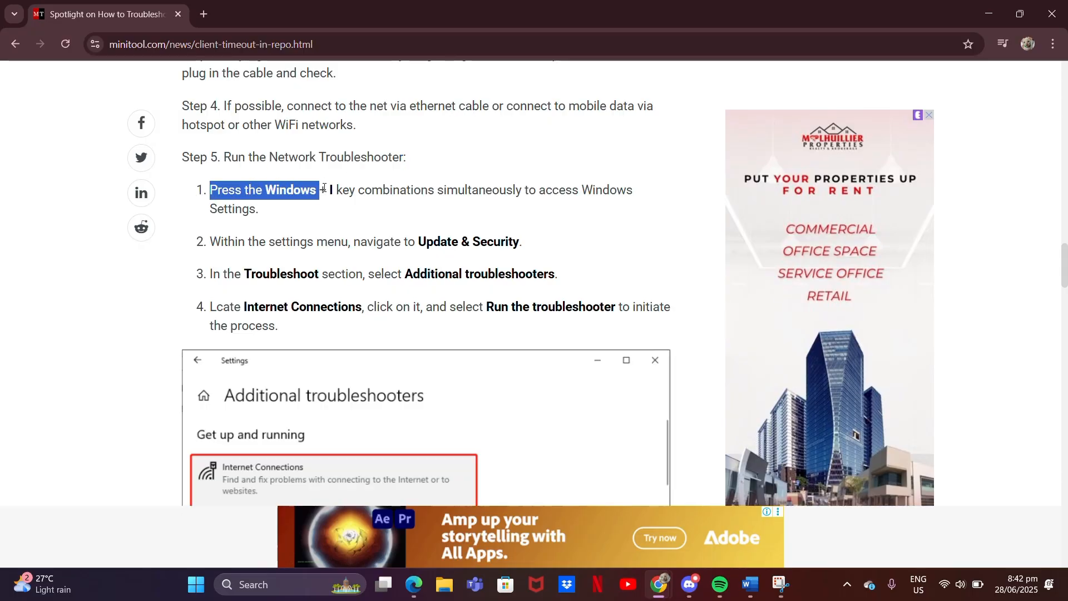
# Step: Highlight the Windows Settings step and the Internet Connections troubleshooter step
pyautogui.moveTo(320, 189); pyautogui.dragTo(539, 189)
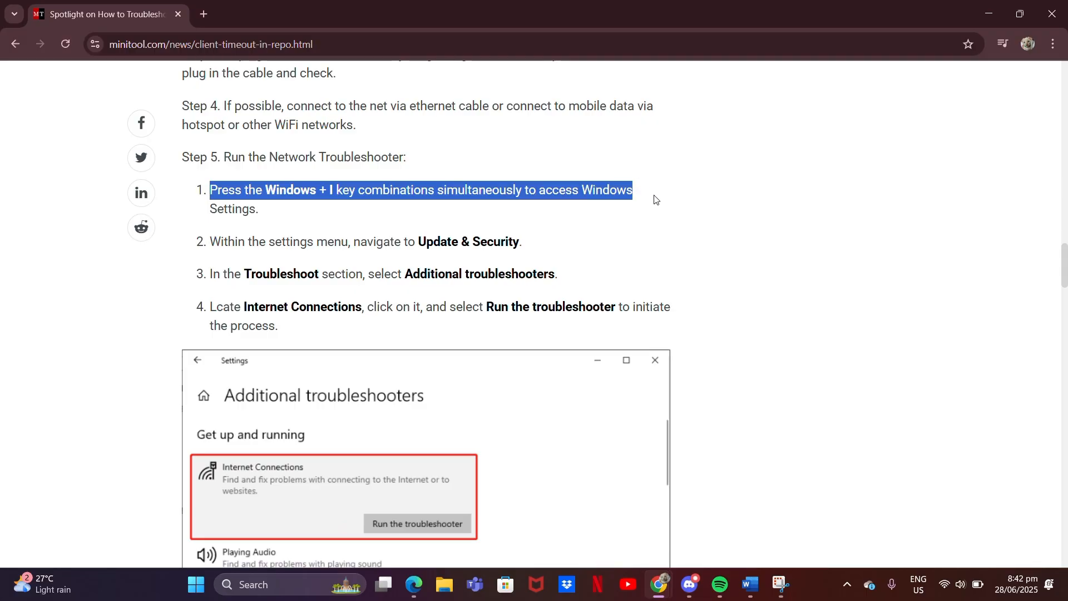
pyautogui.scroll(-3)
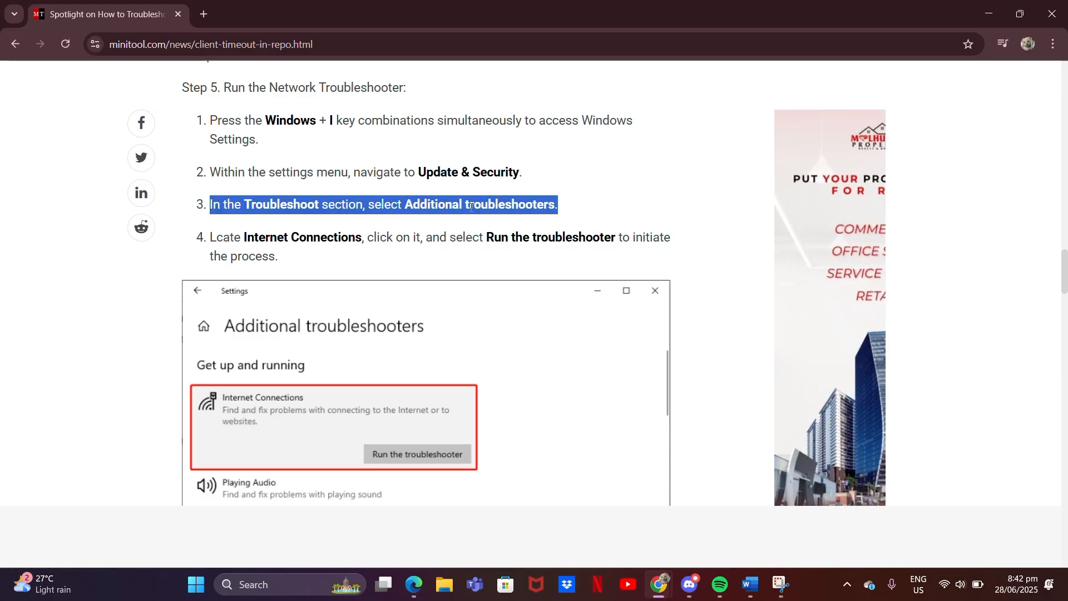
pyautogui.scroll(-3)
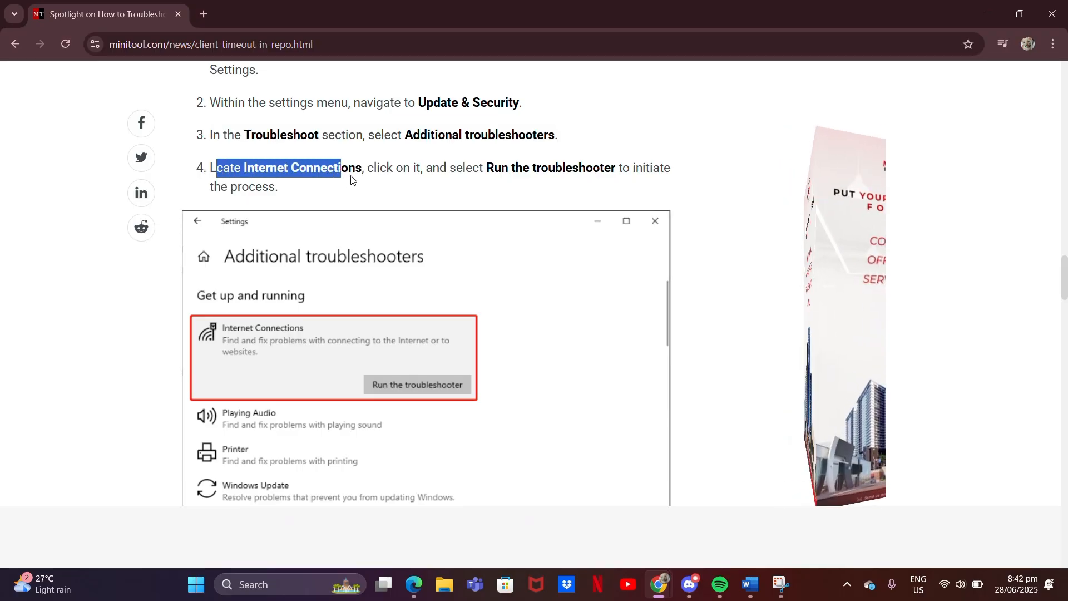
pyautogui.moveTo(341, 168); pyautogui.dragTo(587, 168)
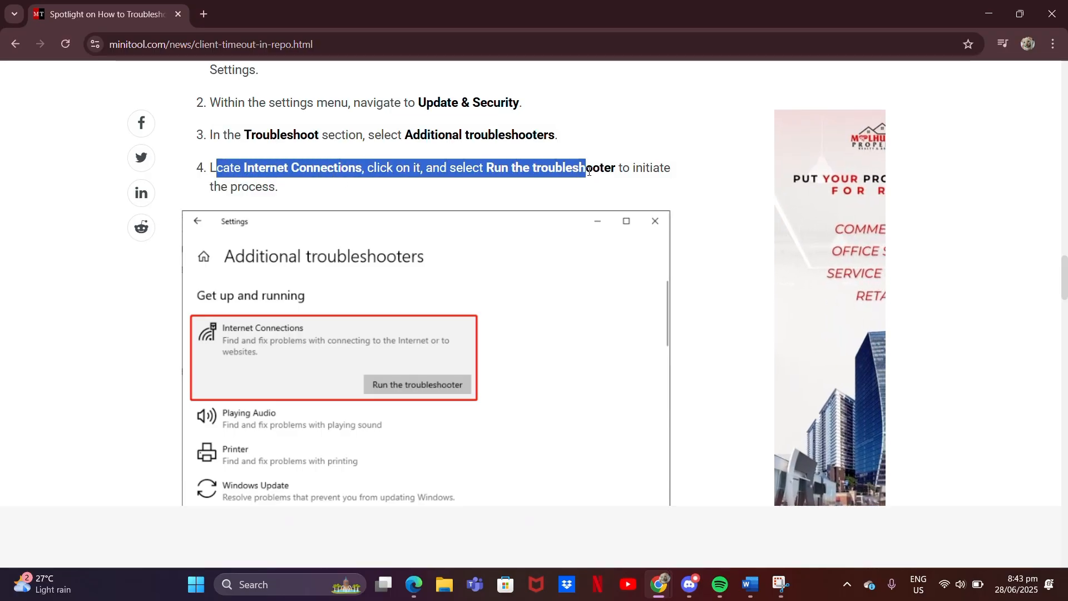
pyautogui.moveTo(586, 168); pyautogui.dragTo(667, 168)
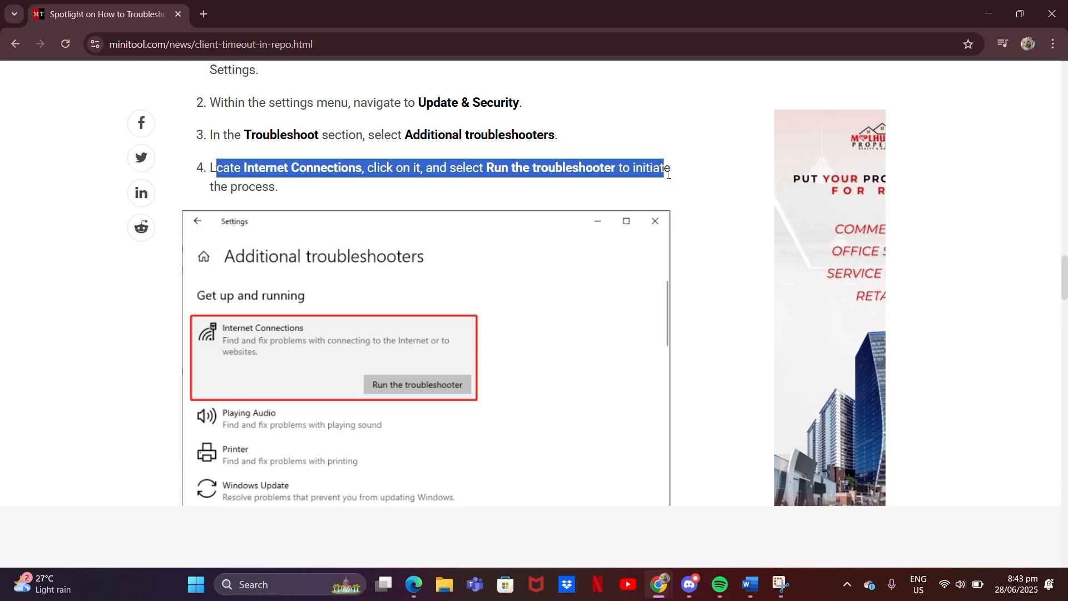
# Step: Scroll through the System Booster tips box down to the Solution 4 heading
pyautogui.scroll(-3)
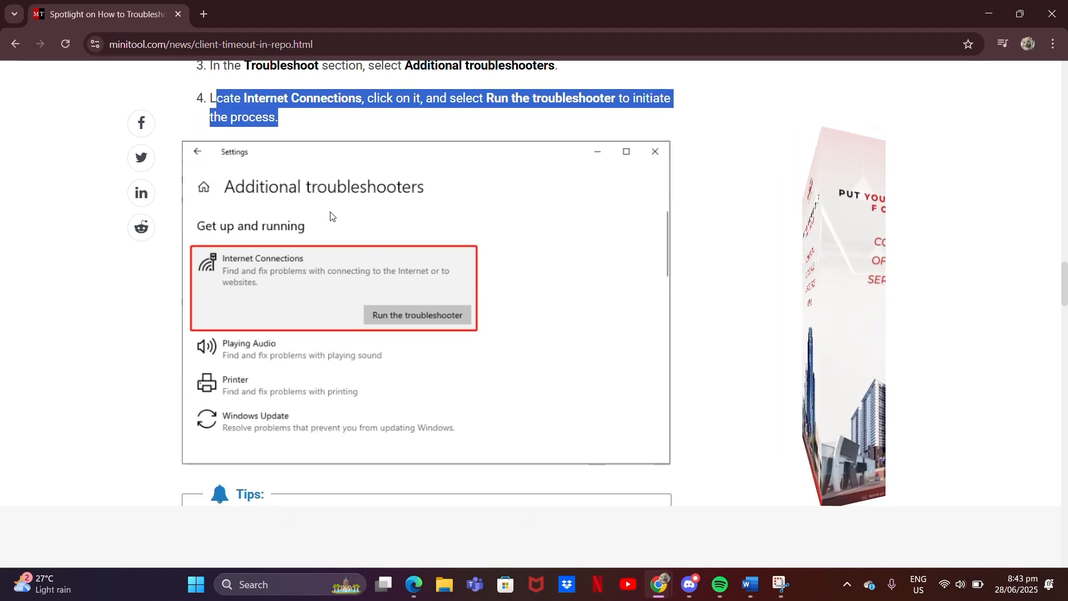
pyautogui.scroll(-3)
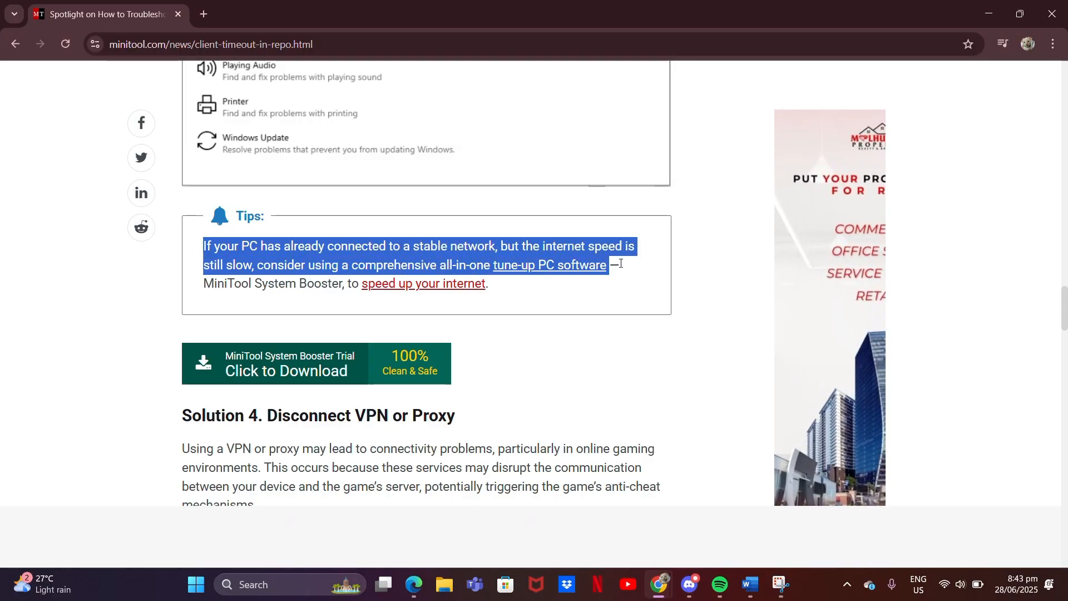
pyautogui.scroll(-3)
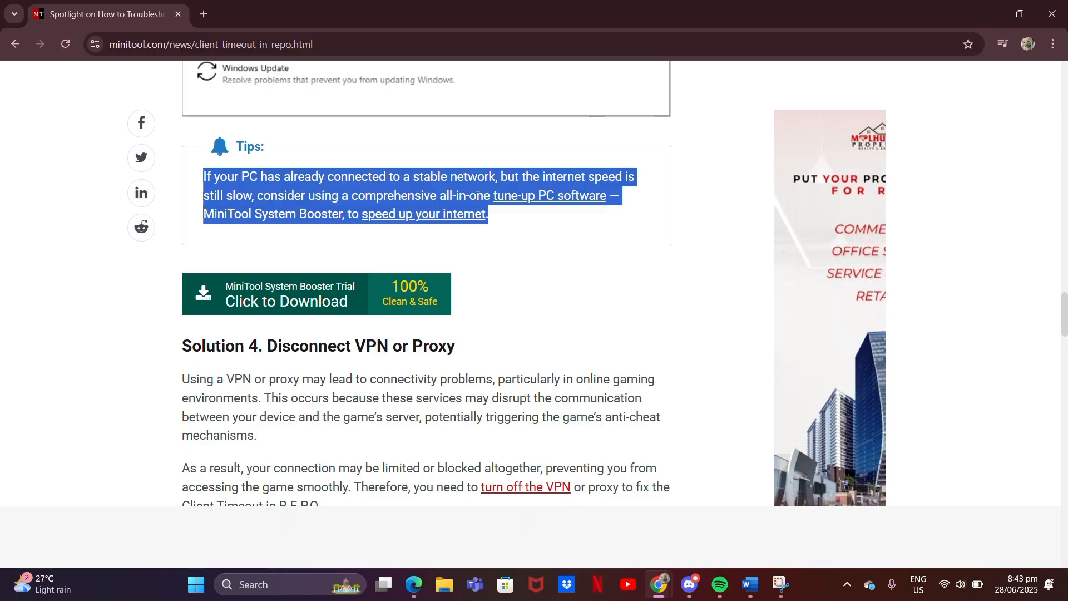
pyautogui.scroll(-3)
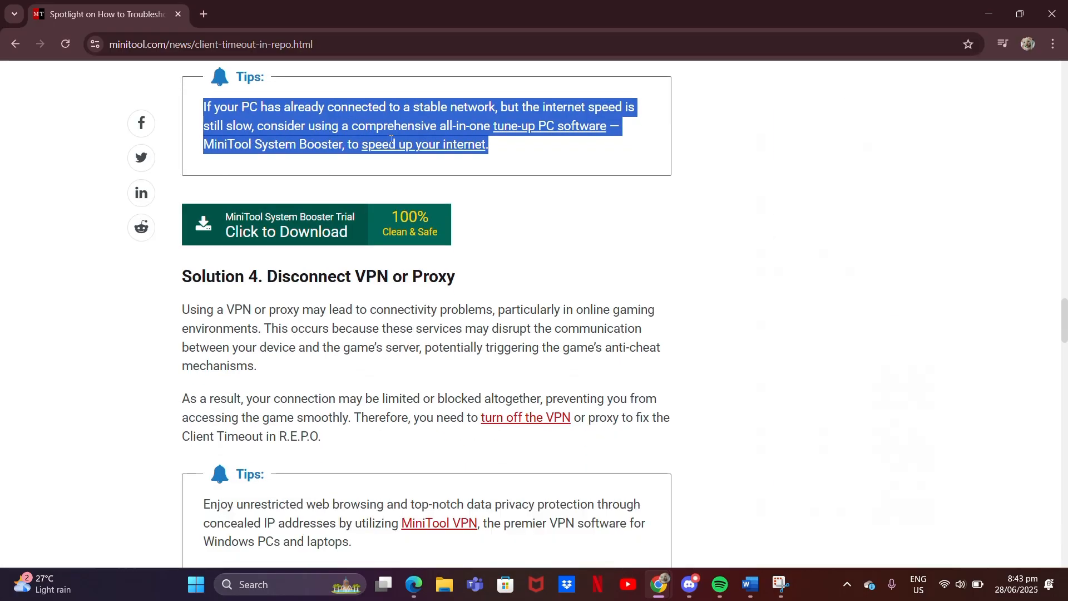
pyautogui.scroll(-3)
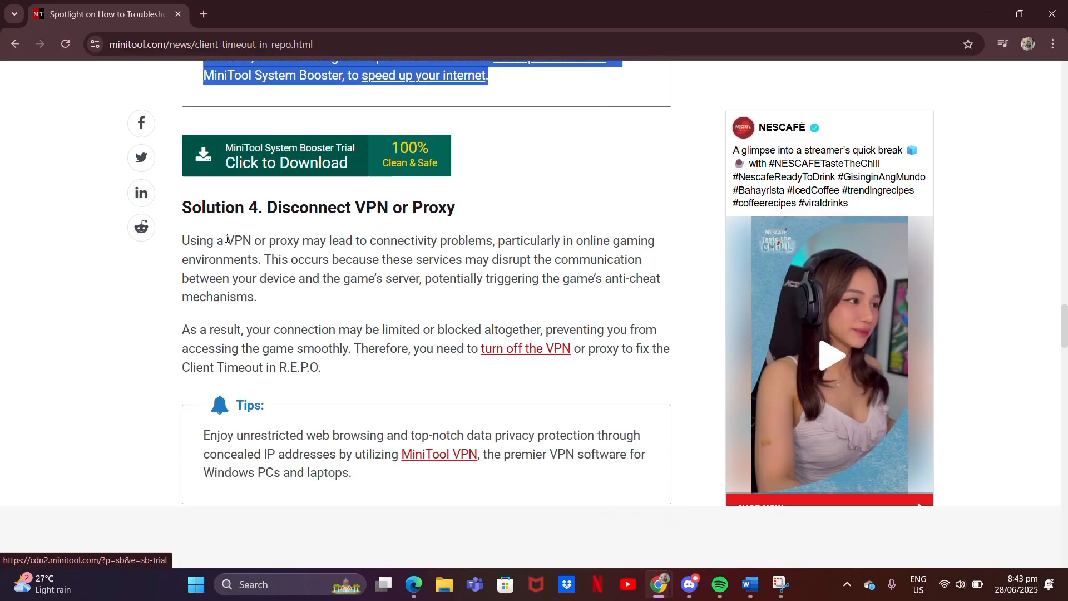
# Step: Highlight the whole Solution 4 heading about disconnecting VPN or proxy
pyautogui.doubleClick(219, 207)
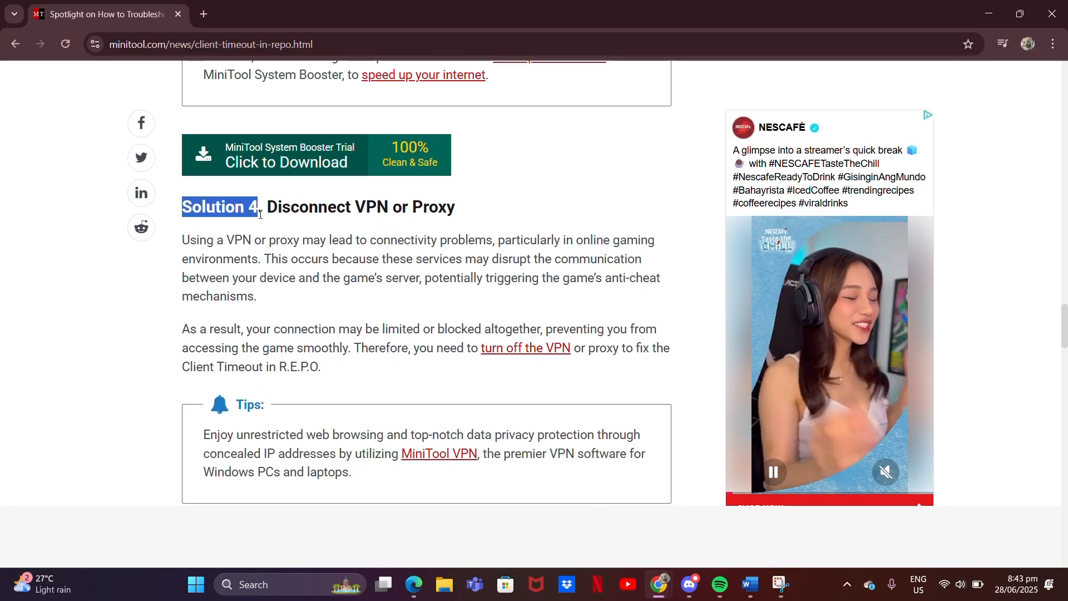
pyautogui.moveTo(259, 207); pyautogui.dragTo(456, 207)
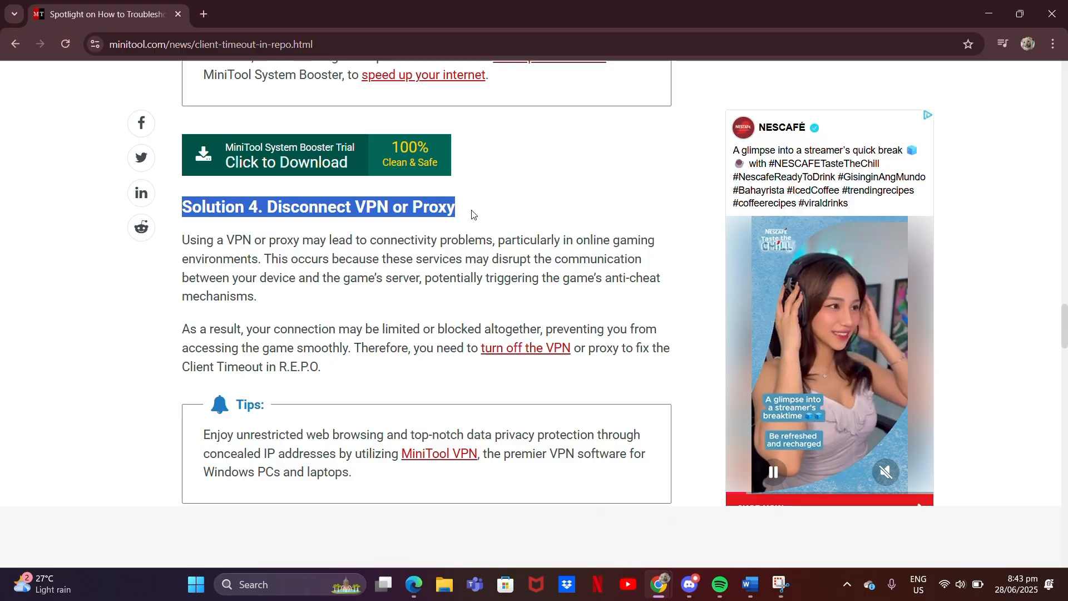
pyautogui.scroll(-3)
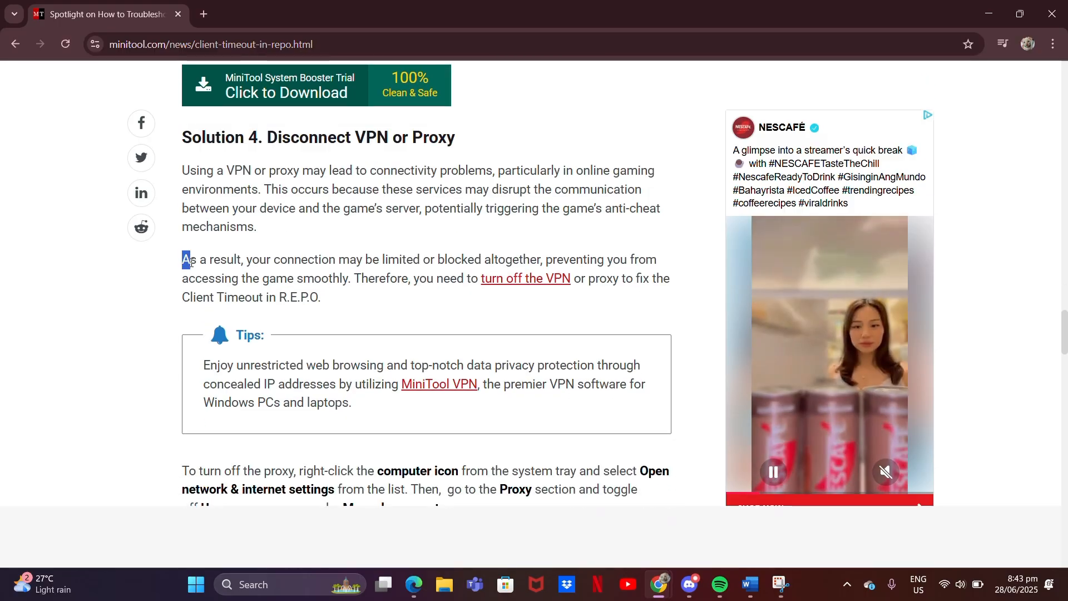
# Step: Highlight the blocked-connections paragraph and the MiniTool VPN tip text
pyautogui.moveTo(184, 259); pyautogui.dragTo(403, 259)
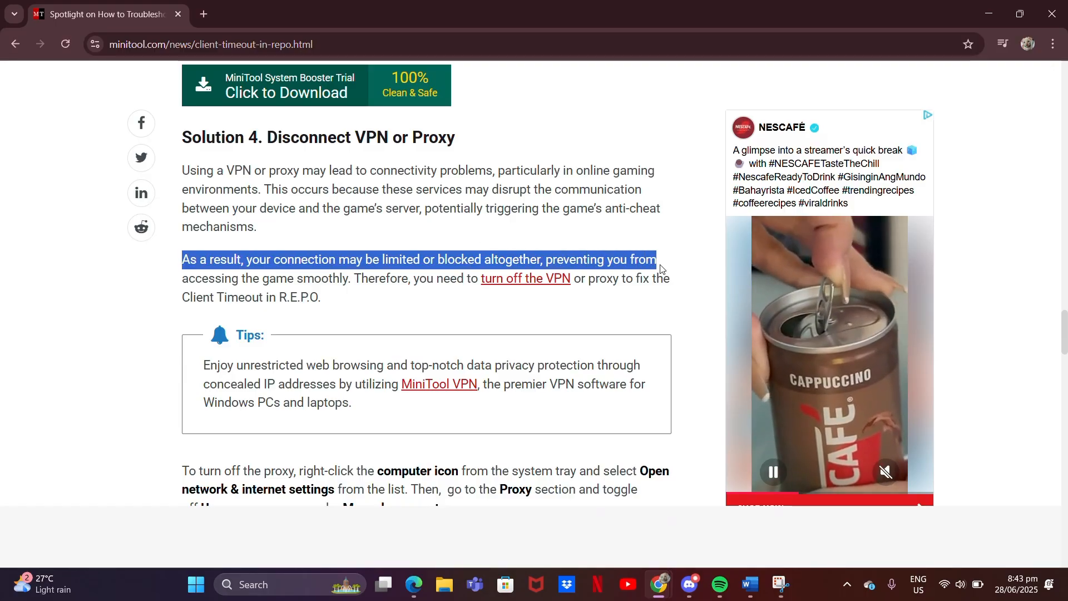
pyautogui.moveTo(656, 259); pyautogui.dragTo(368, 278)
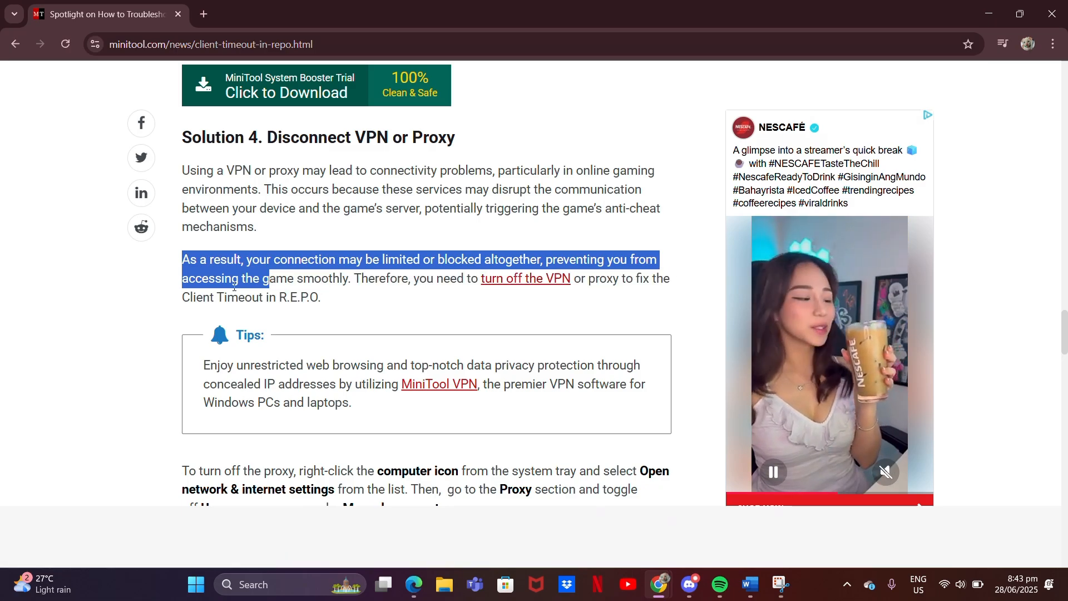
pyautogui.scroll(-3)
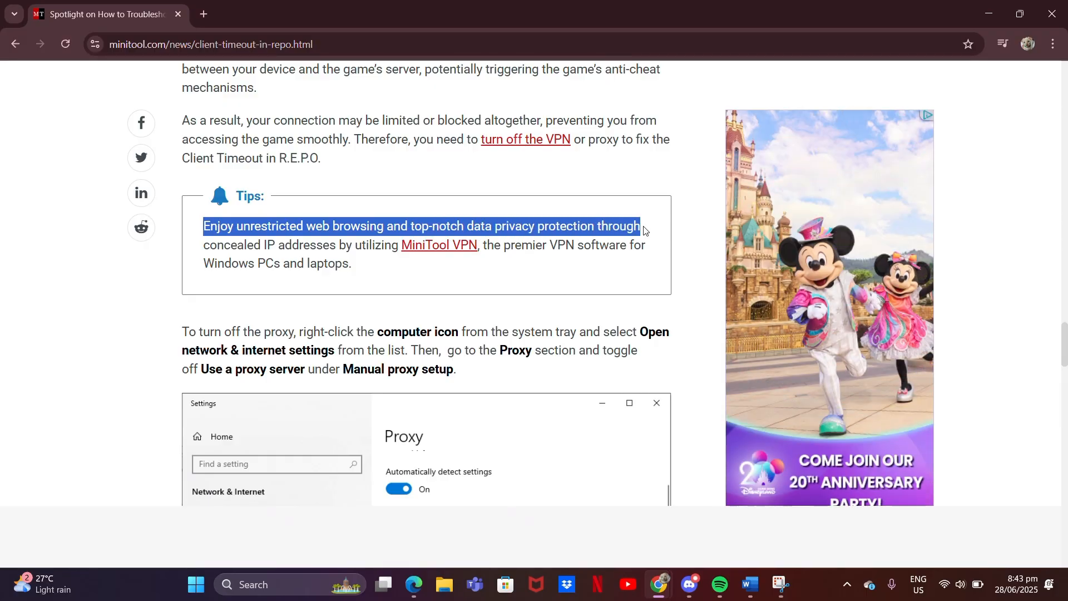
pyautogui.moveTo(641, 226); pyautogui.dragTo(427, 245)
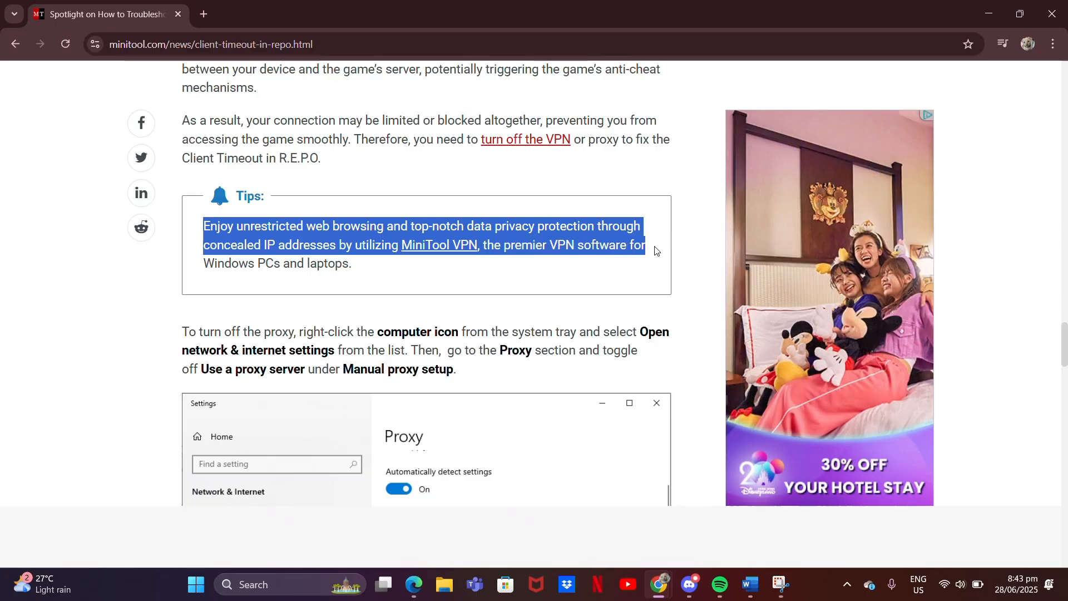
pyautogui.scroll(-3)
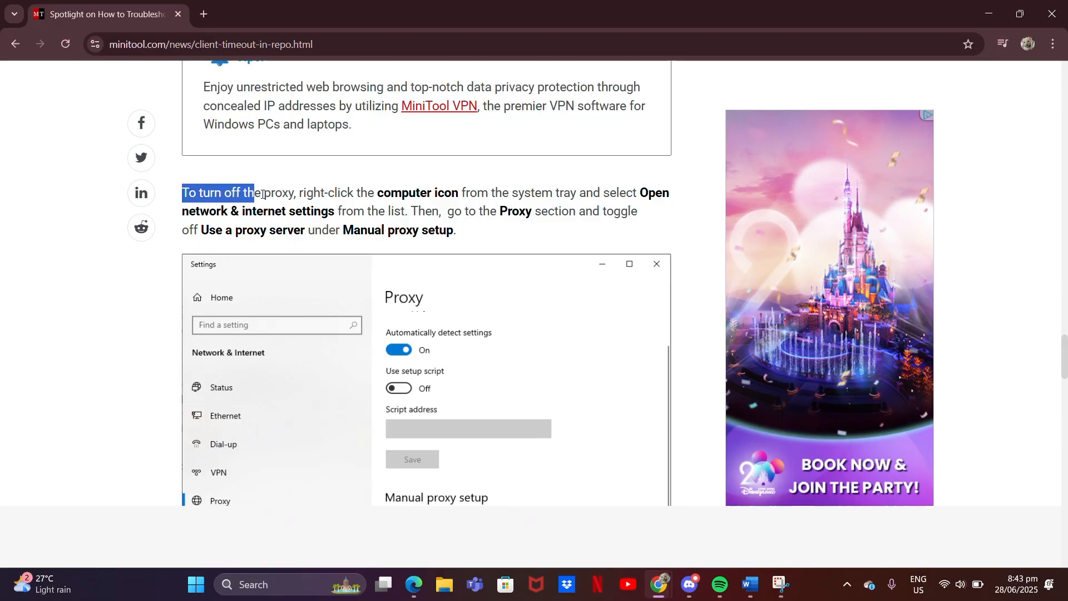
# Step: Highlight the 'To turn off the proxy' instructions and view the Proxy settings screenshot
pyautogui.moveTo(252, 192); pyautogui.dragTo(489, 192)
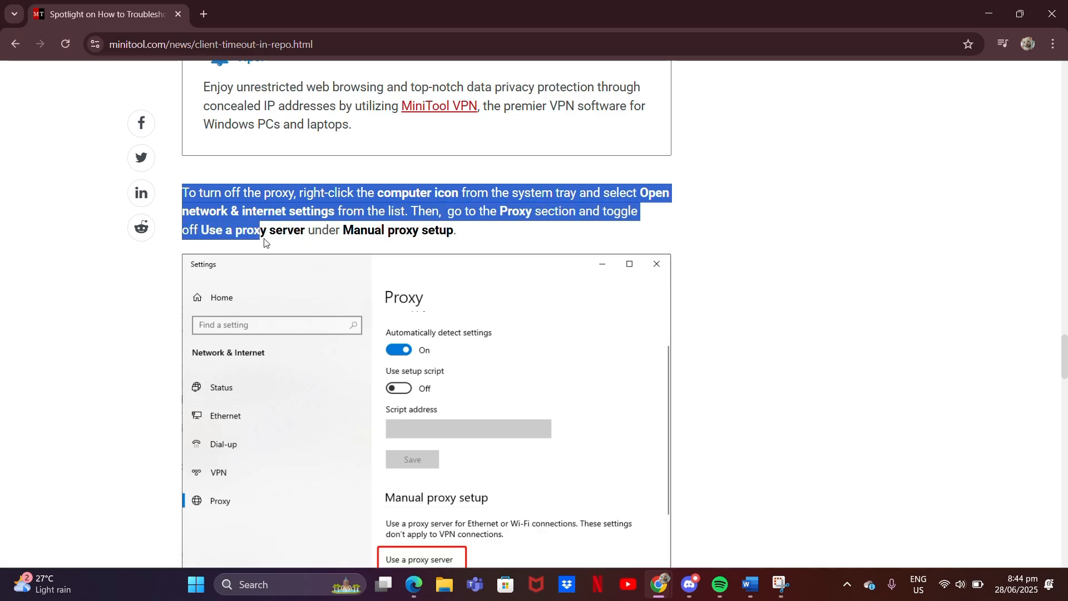
pyautogui.scroll(-3)
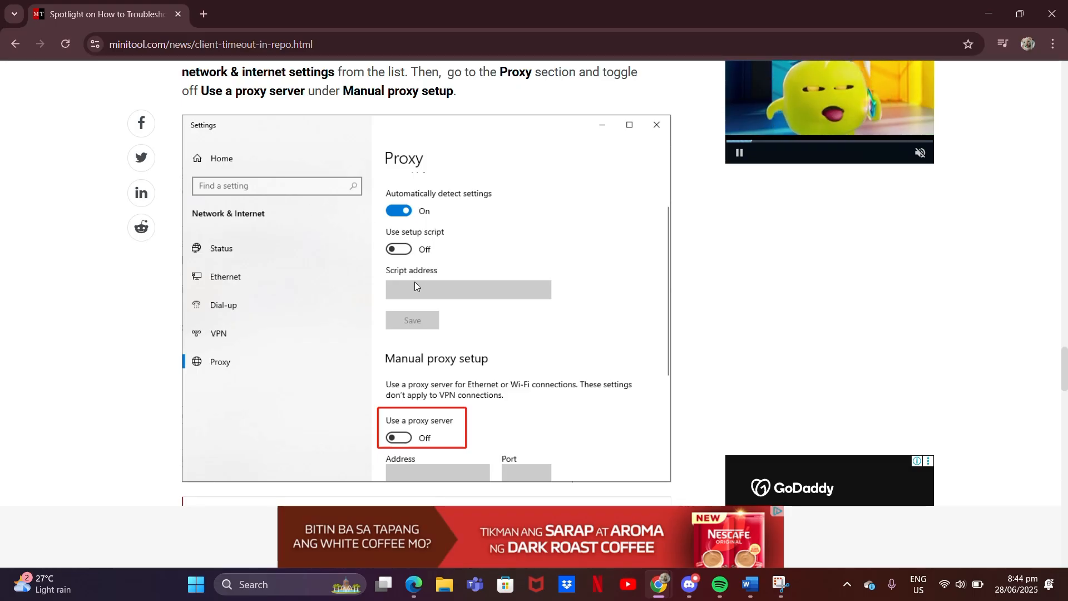
pyautogui.scroll(-3)
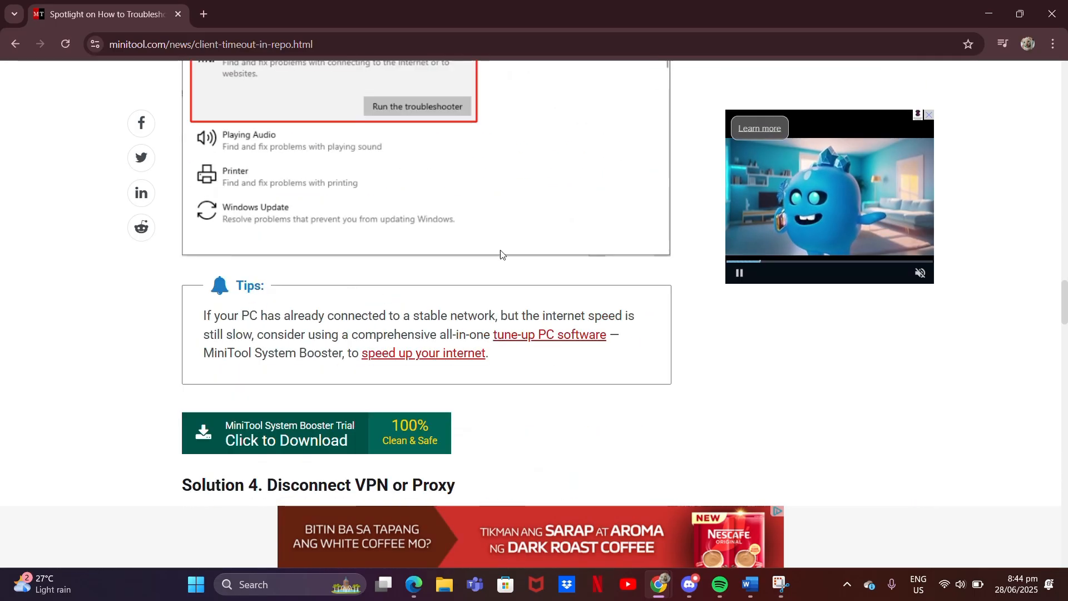